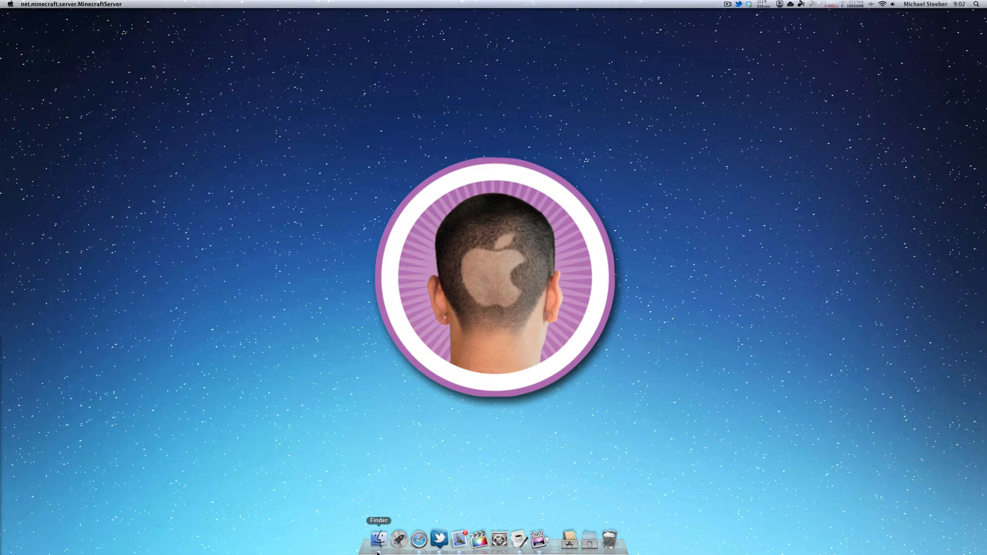
Step: Launch Disk Utility from Macintosh HD > Applications > Utilities in Finder
left_click(379, 540)
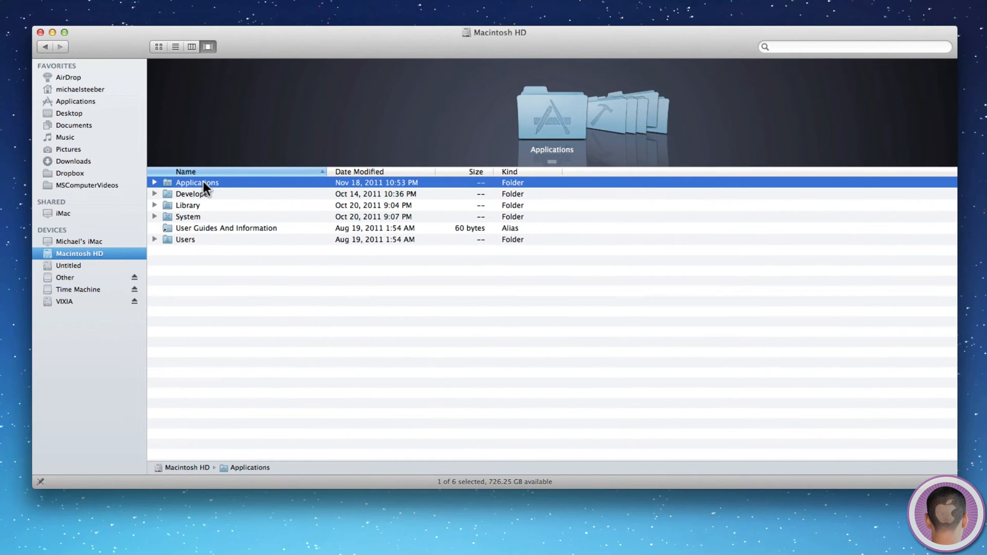
double_click(198, 183)
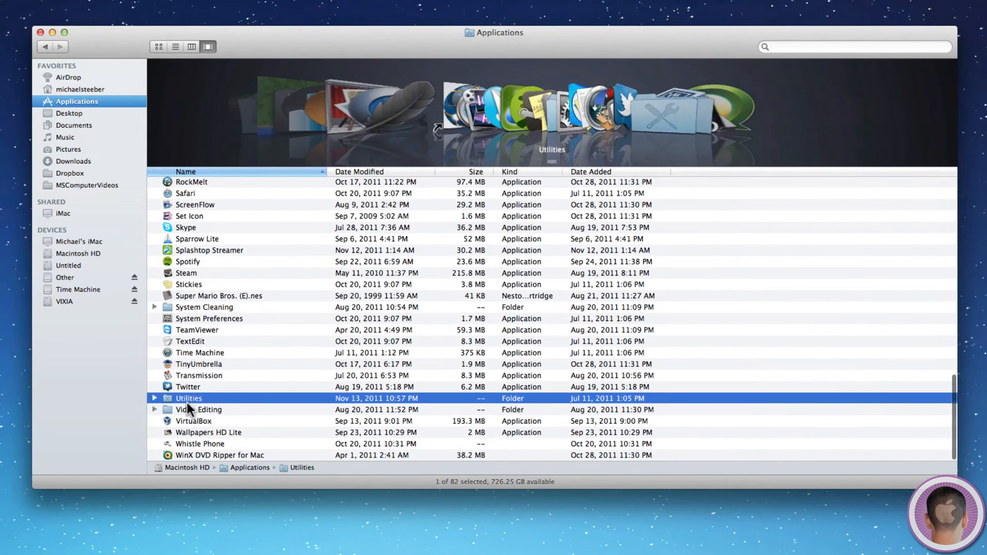
double_click(188, 398)
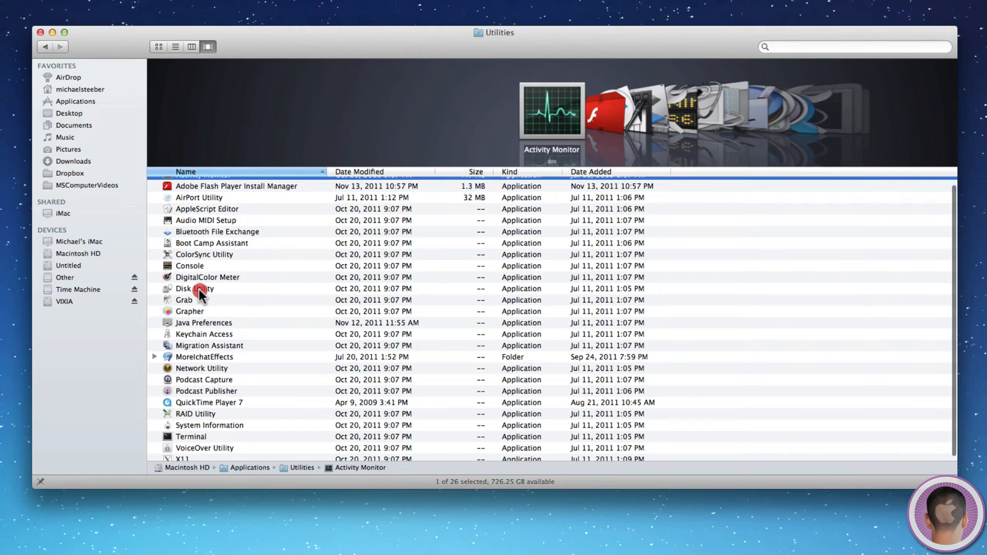
double_click(195, 288)
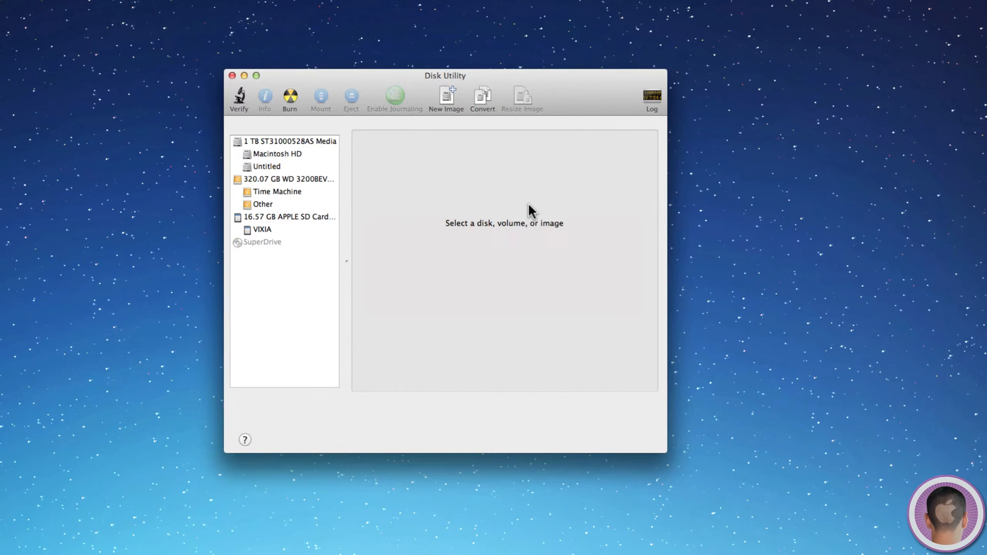
Step: Start a new blank image saved as 'Image' on the Desktop with volume name 'Disk'
left_click(446, 98)
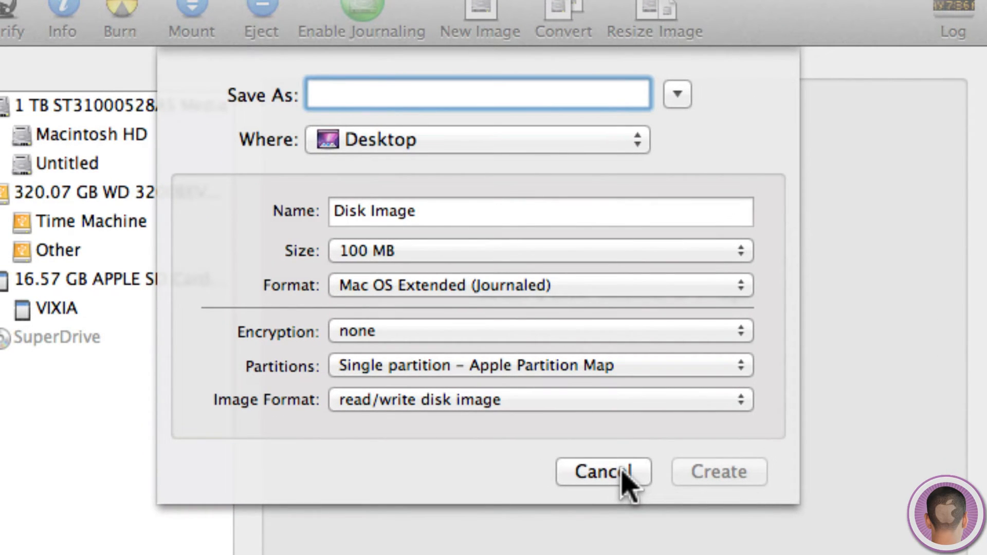
type("Image")
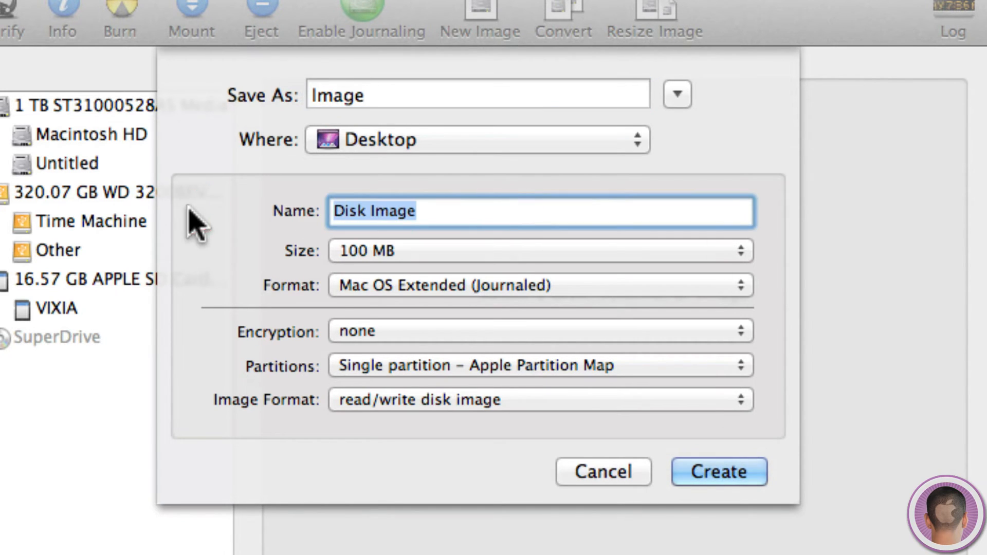
key("Delete")
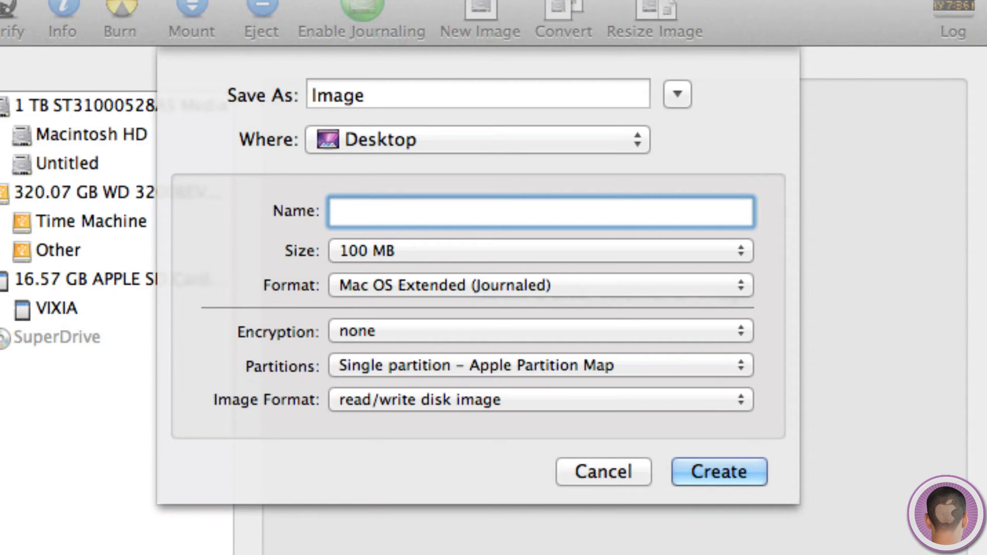
type("Disk")
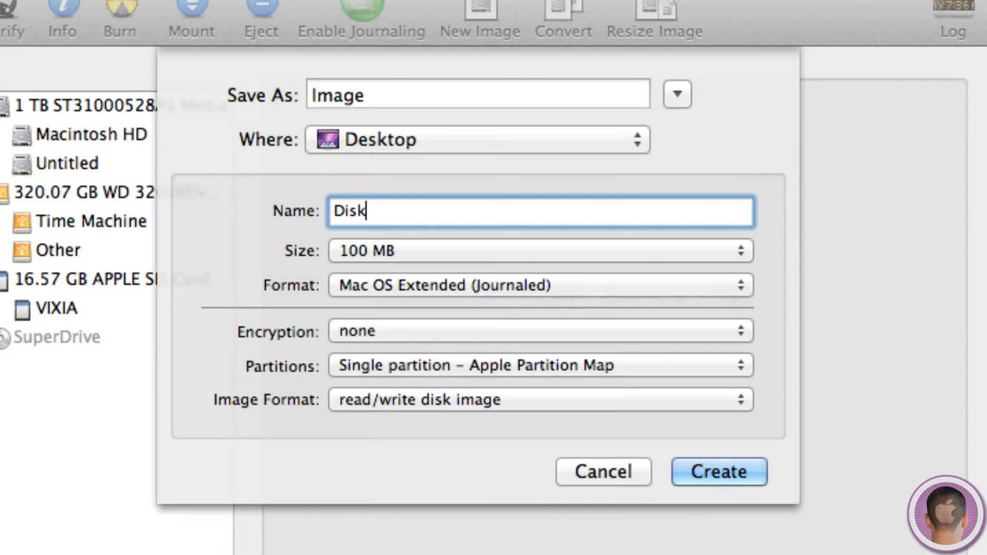
mouse_move(456, 258)
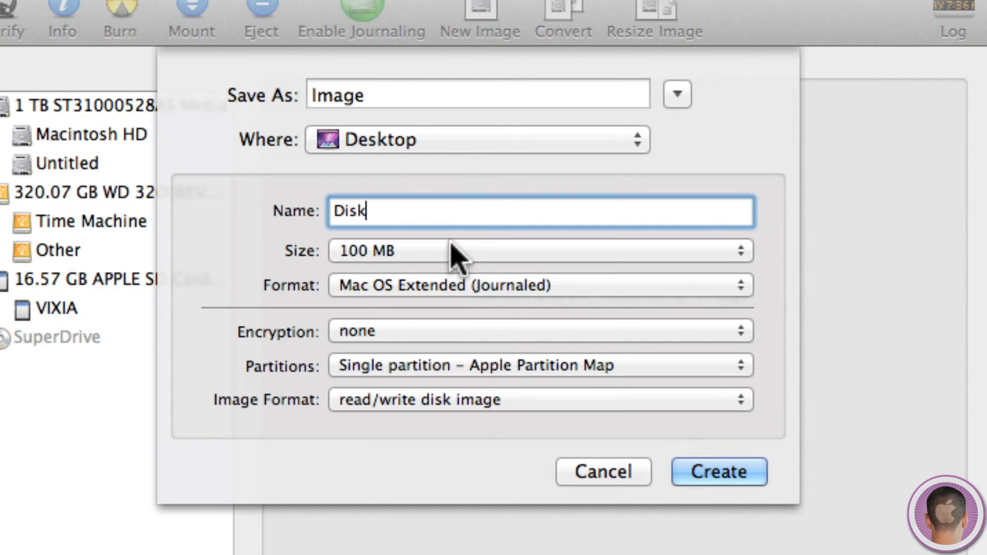
left_click(537, 250)
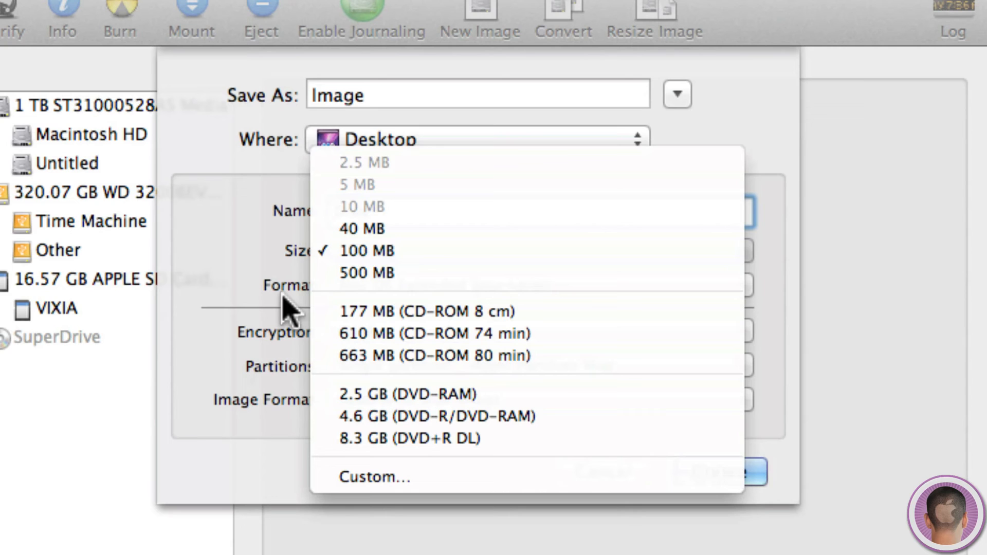
mouse_move(384, 497)
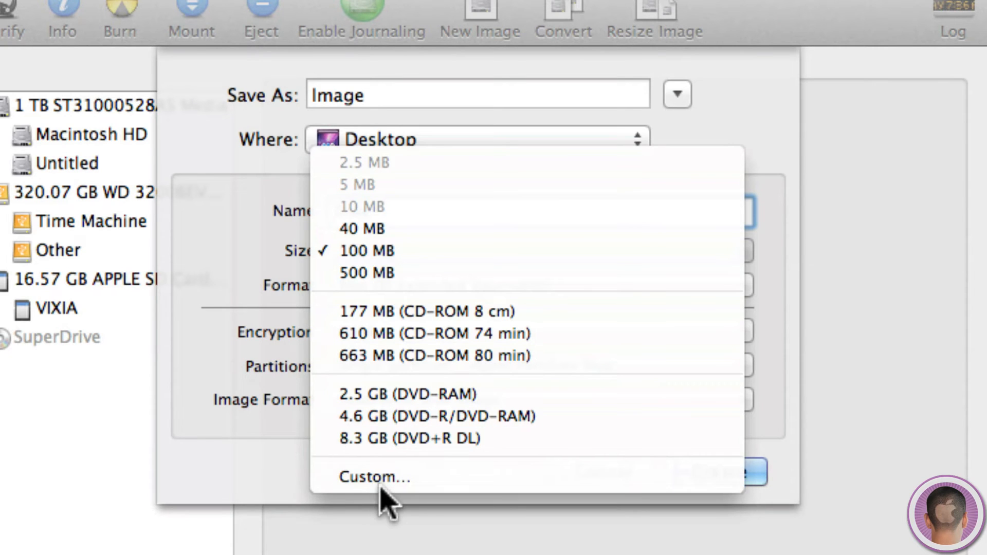
left_click(374, 476)
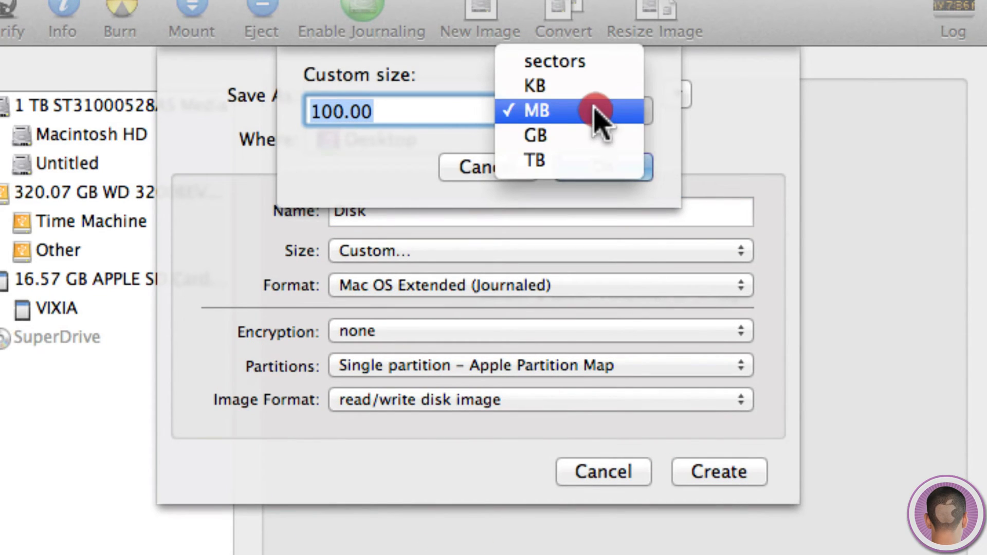
mouse_move(595, 137)
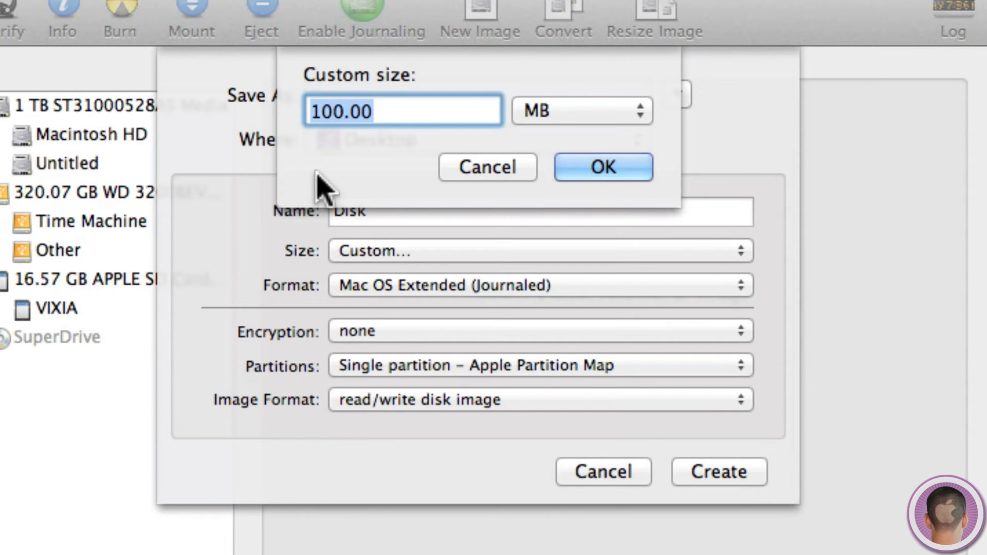
left_click(602, 167)
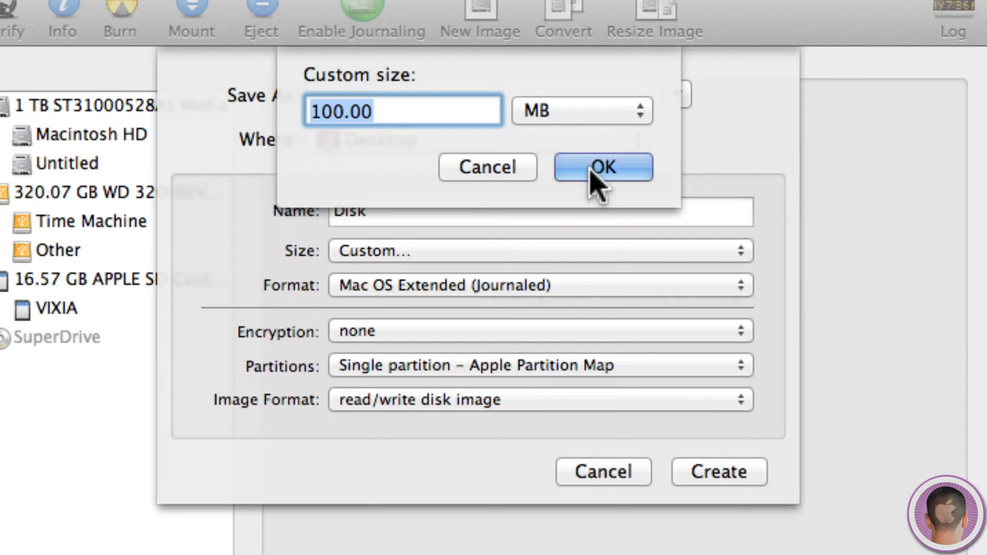
left_click(602, 167)
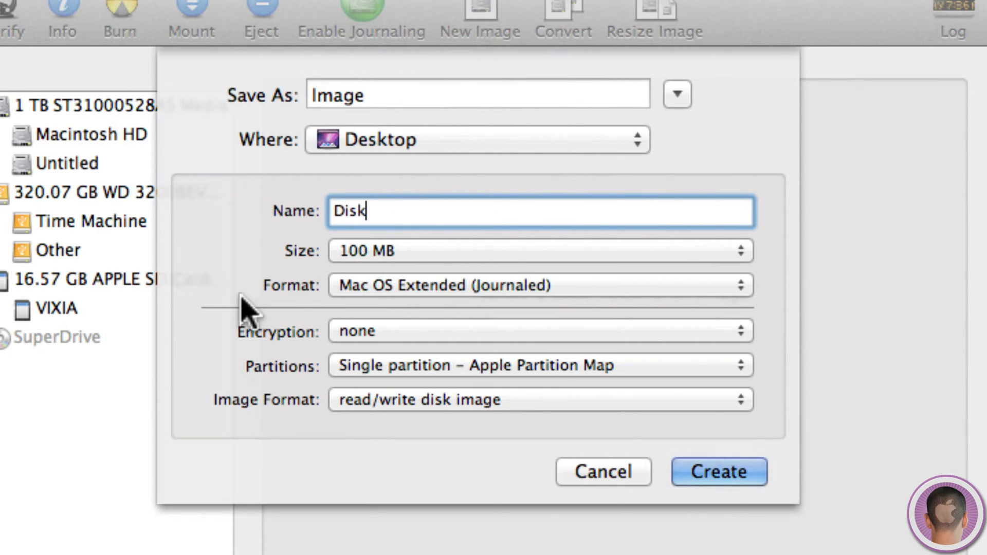
mouse_move(318, 296)
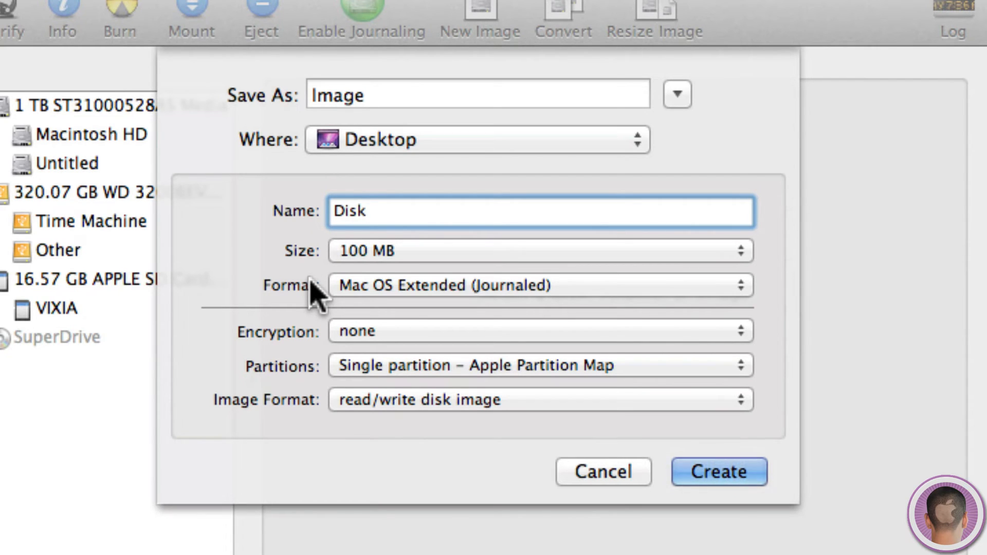
left_click(365, 211)
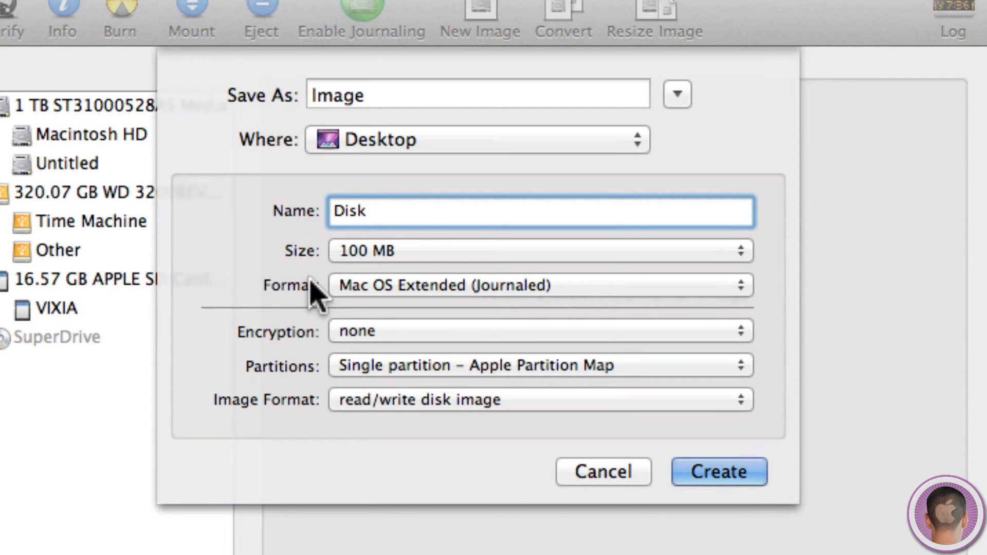
mouse_move(356, 302)
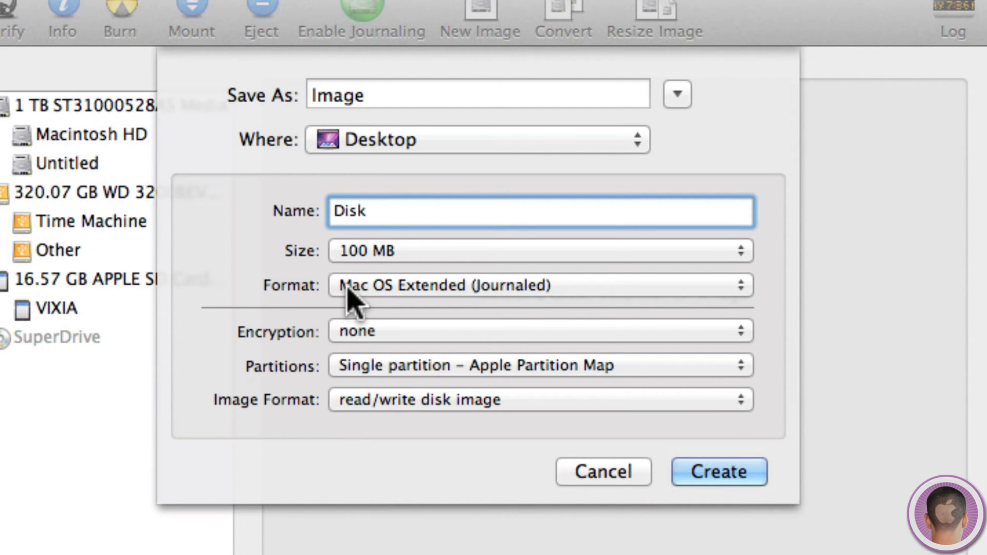
Step: Set the image's format to MS-DOS (FAT)
left_click(537, 285)
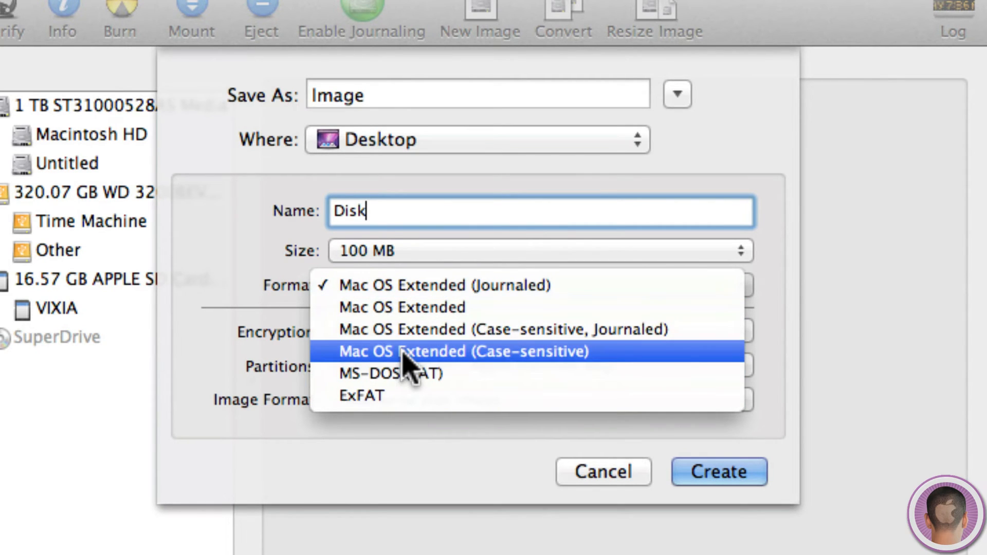
mouse_move(403, 373)
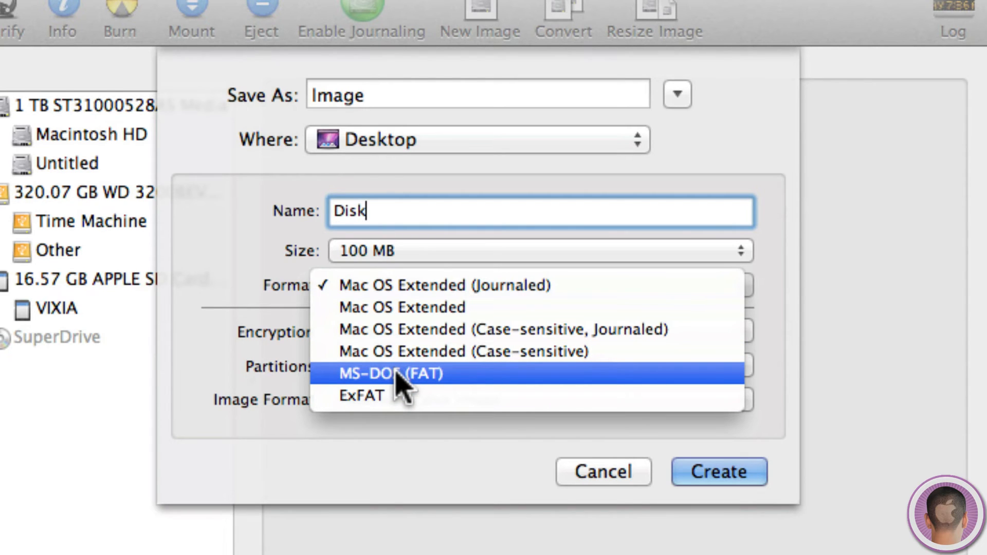
left_click(391, 374)
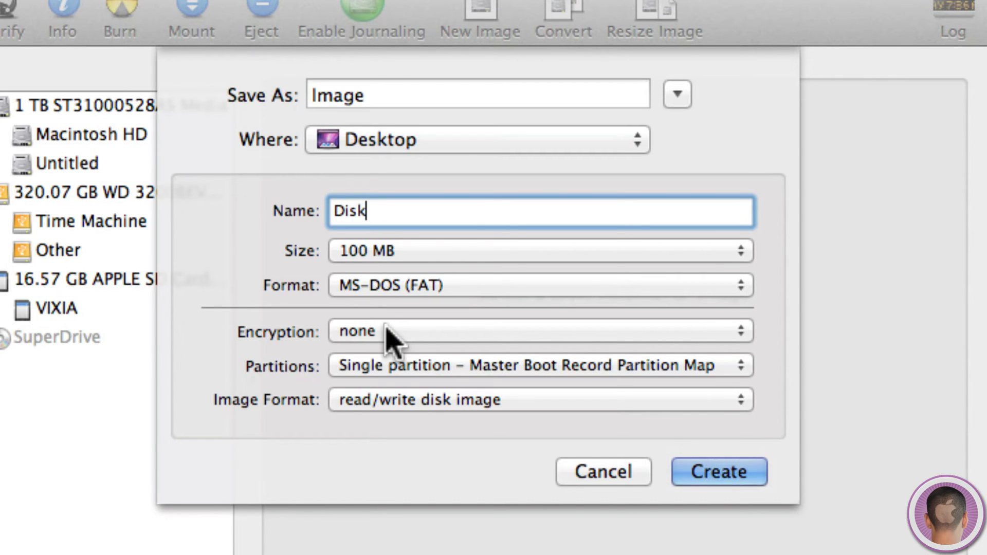
Step: Set 128-bit AES encryption and keep the single Master Boot Record partition map
left_click(535, 331)
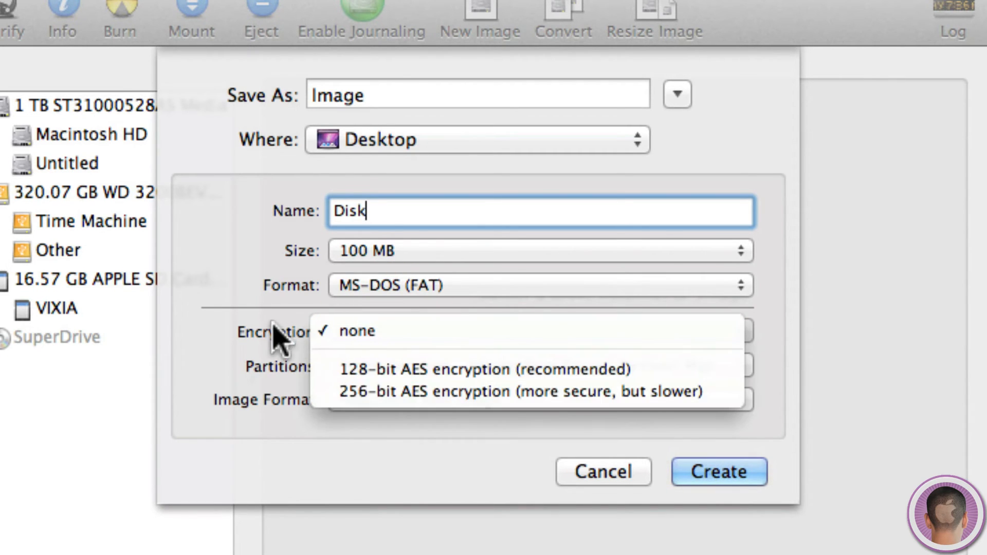
mouse_move(487, 408)
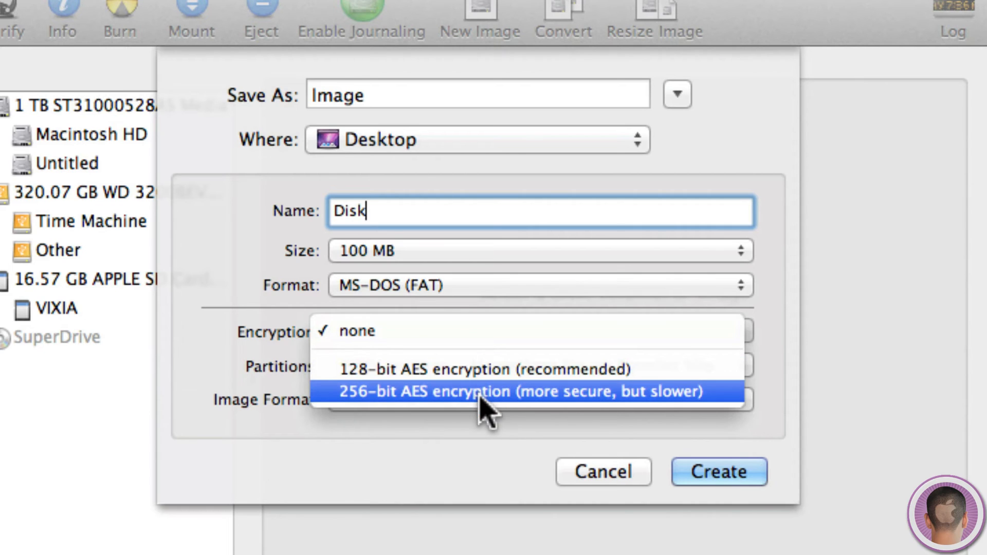
mouse_move(422, 383)
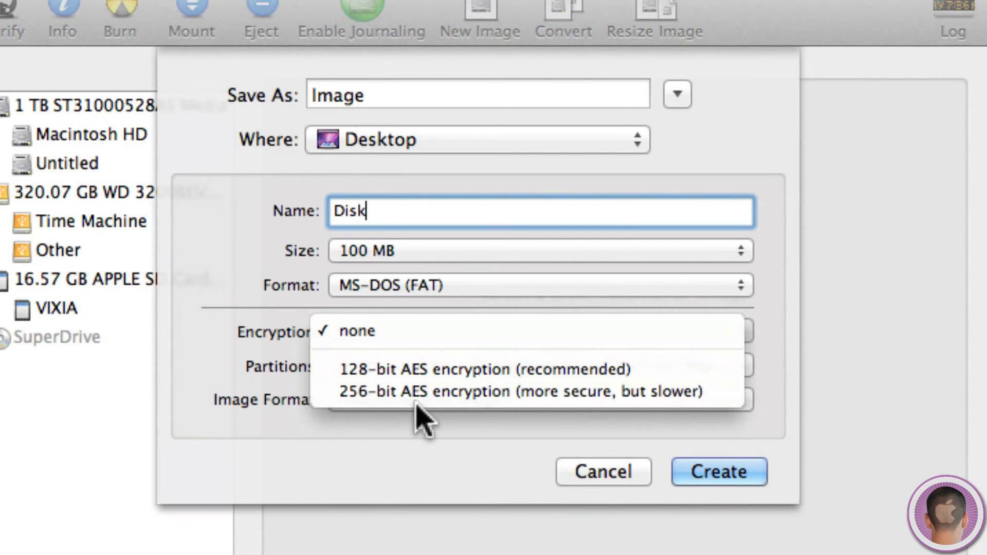
mouse_move(441, 392)
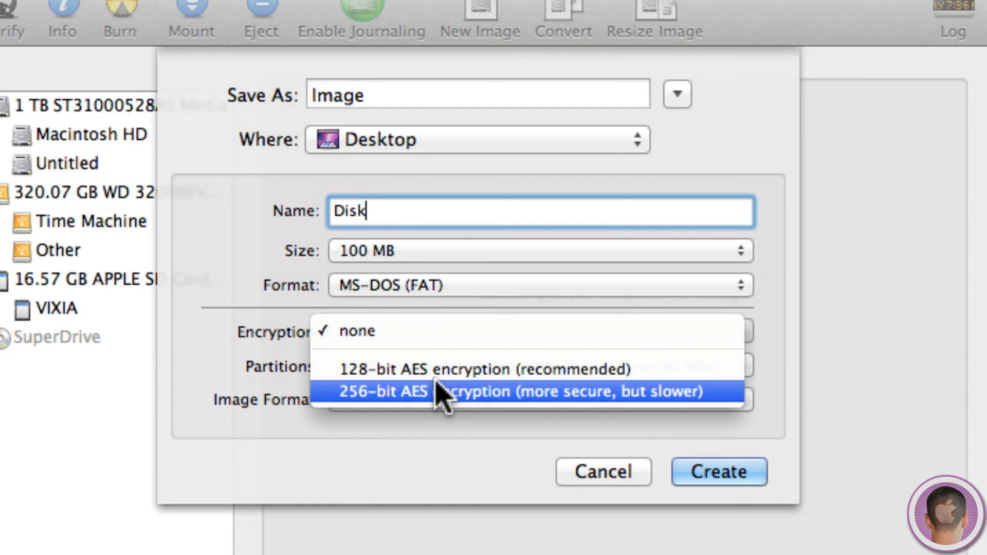
mouse_move(441, 369)
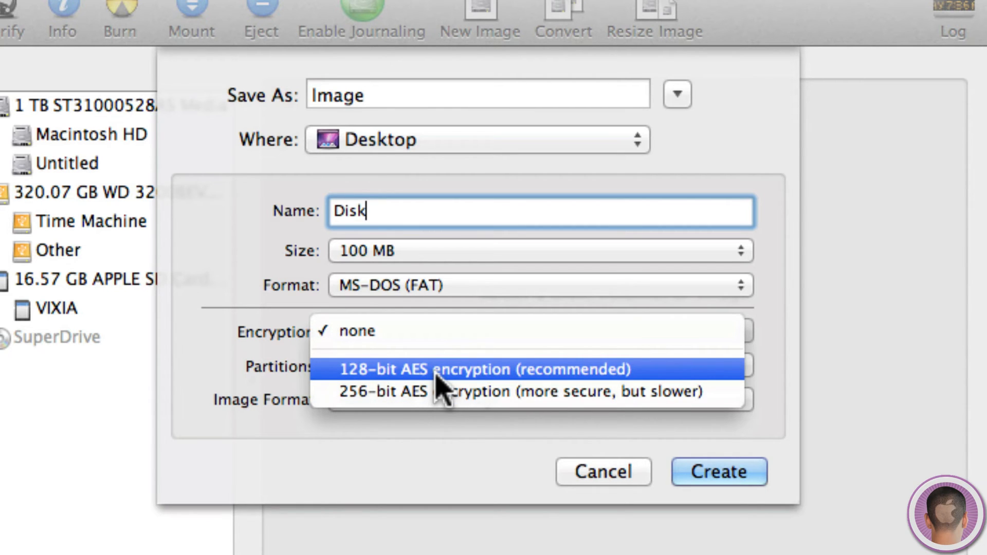
left_click(481, 368)
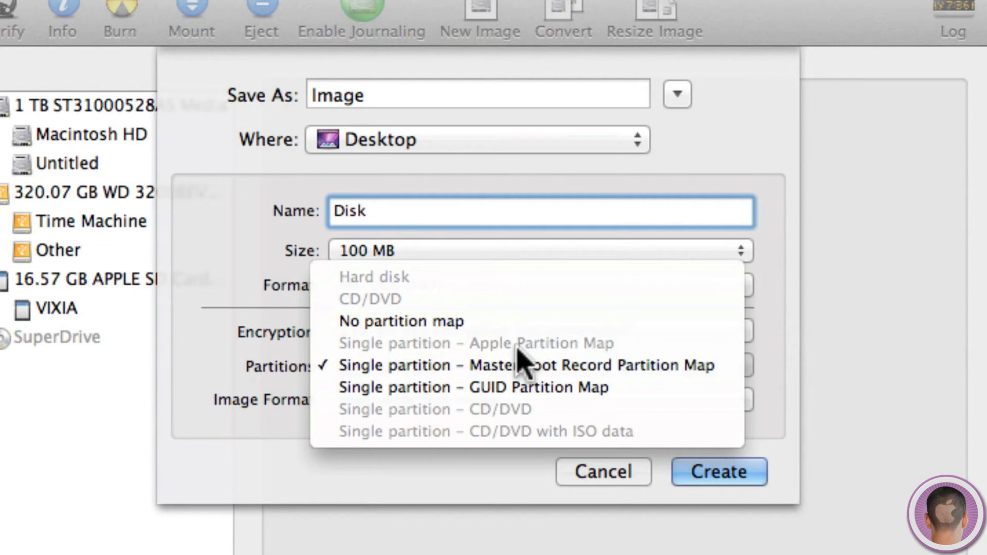
mouse_move(523, 365)
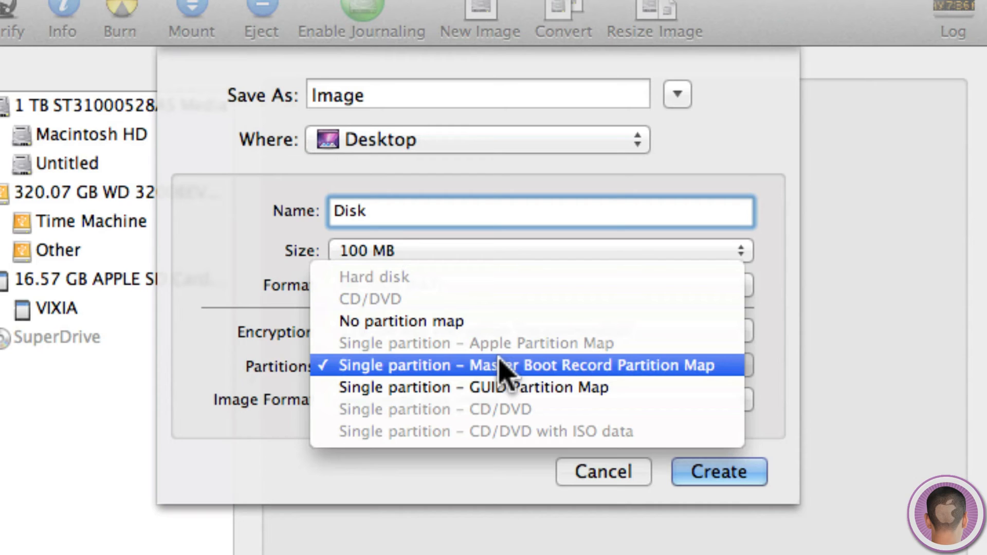
mouse_move(658, 387)
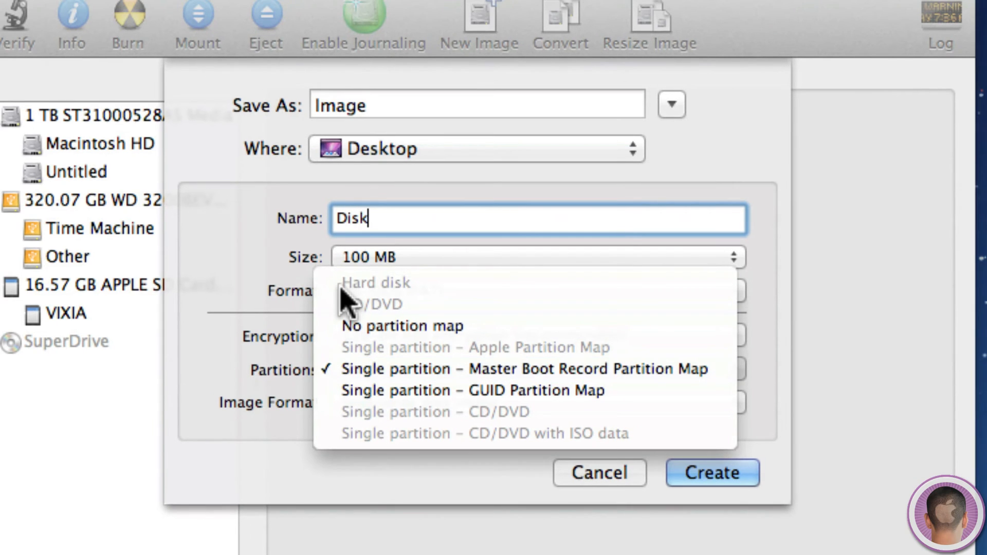
mouse_move(368, 293)
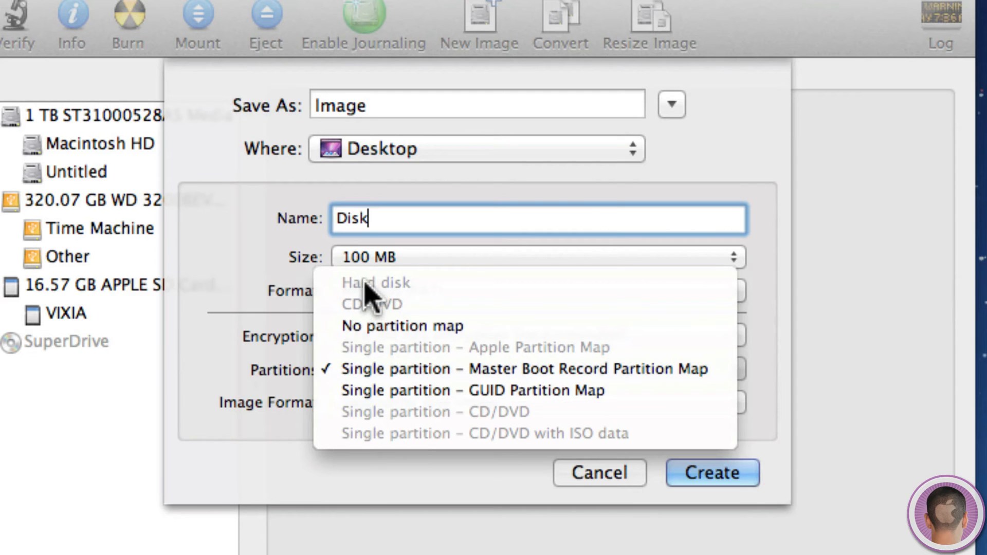
mouse_move(359, 369)
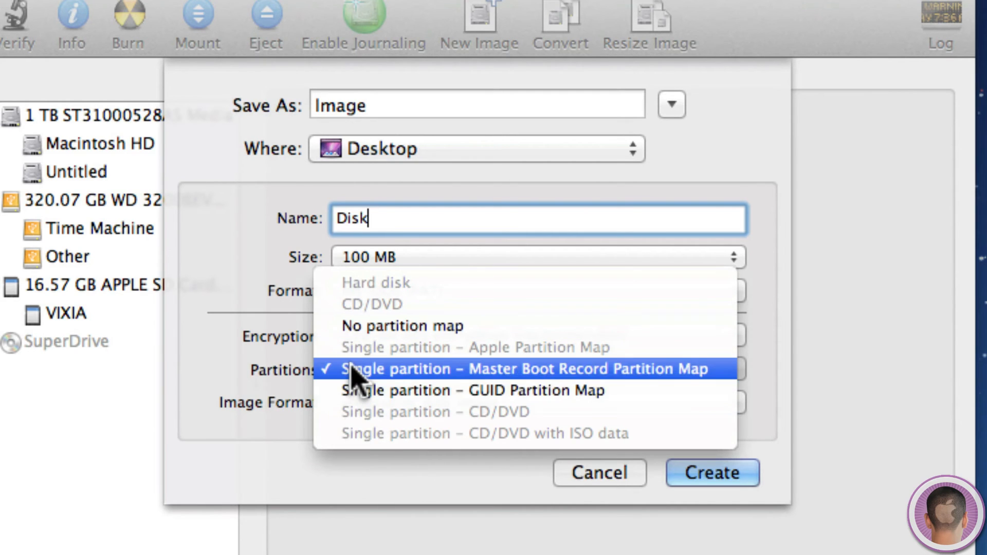
left_click(523, 369)
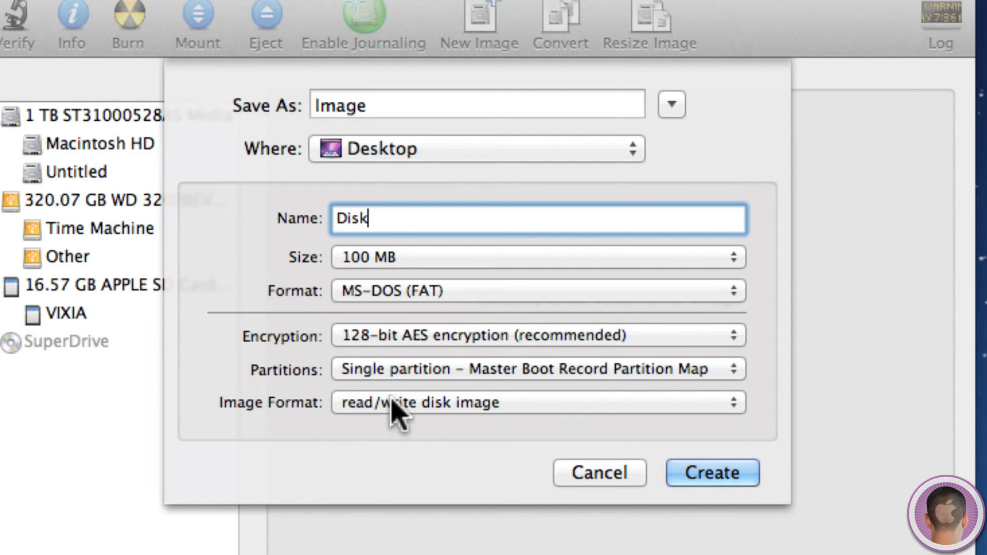
Step: Keep the read/write disk image format for the new image
left_click(538, 402)
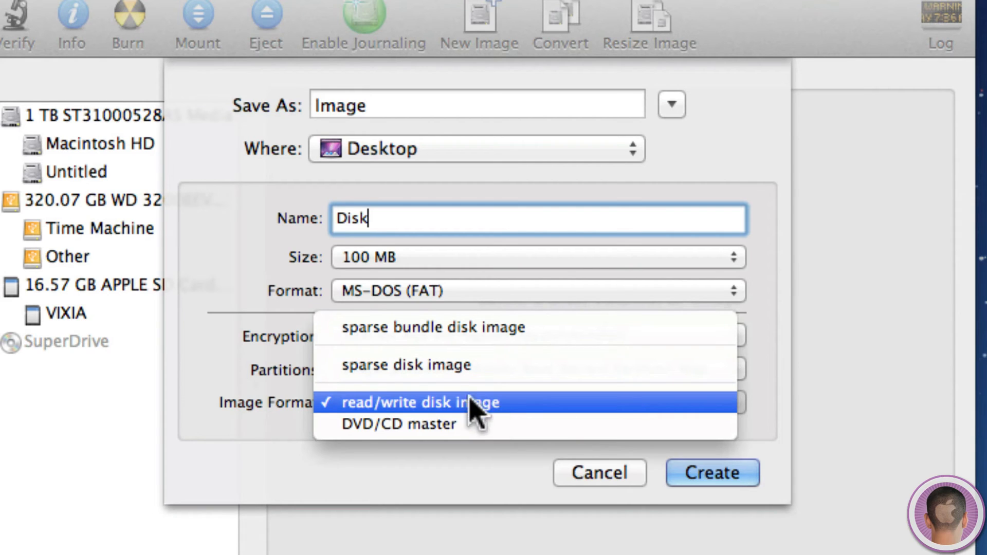
mouse_move(441, 365)
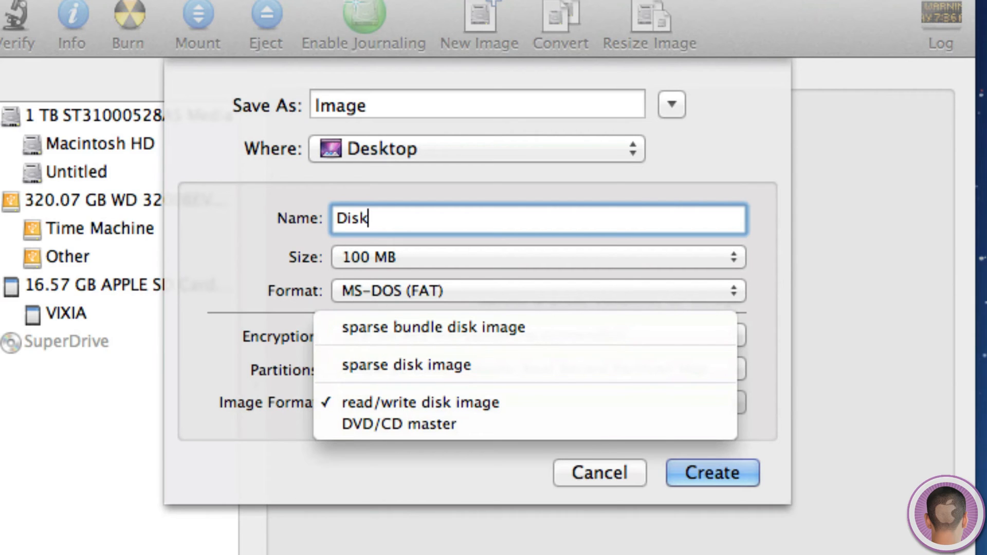
left_click(421, 402)
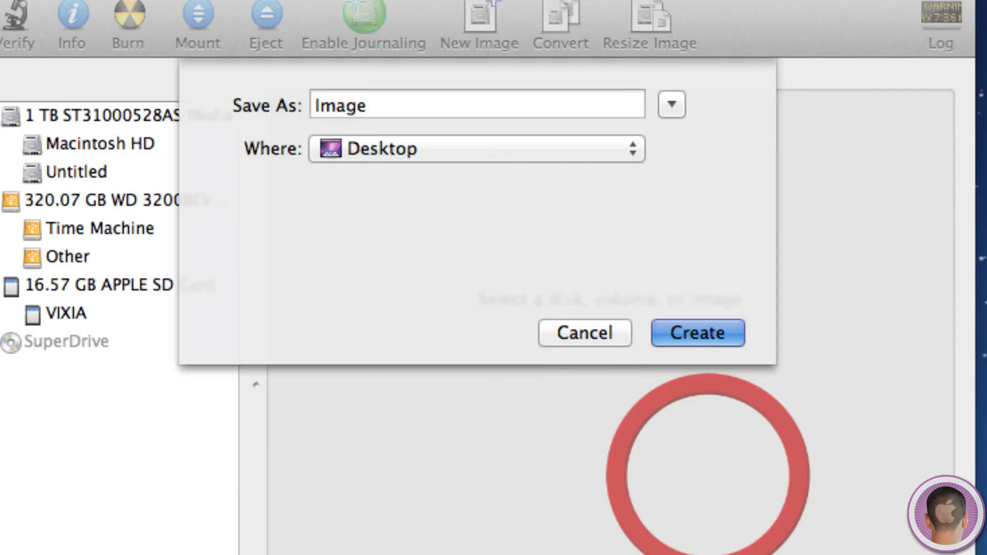
Step: Create the image with a password not remembered in the keychain, mounting DISK
left_click(695, 332)
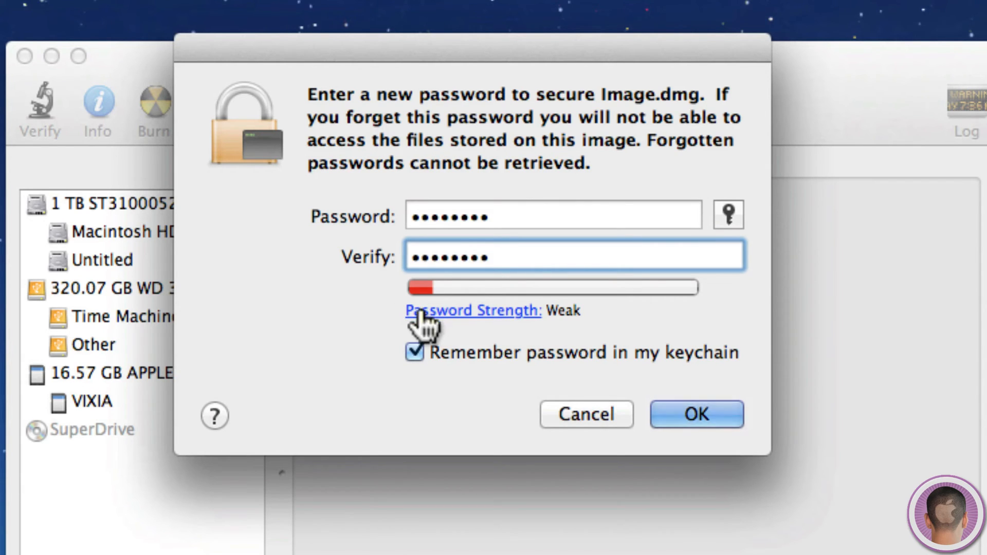
mouse_move(438, 349)
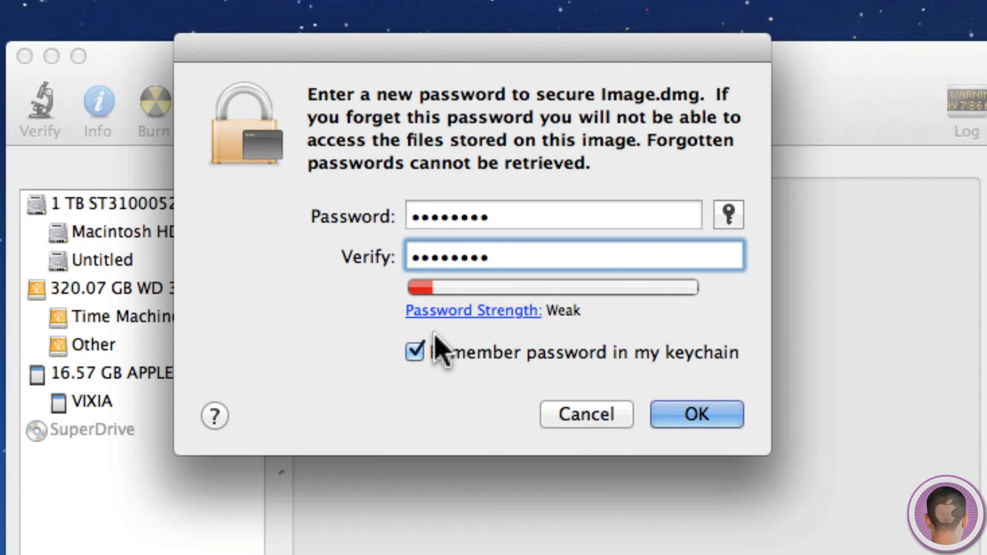
left_click(414, 351)
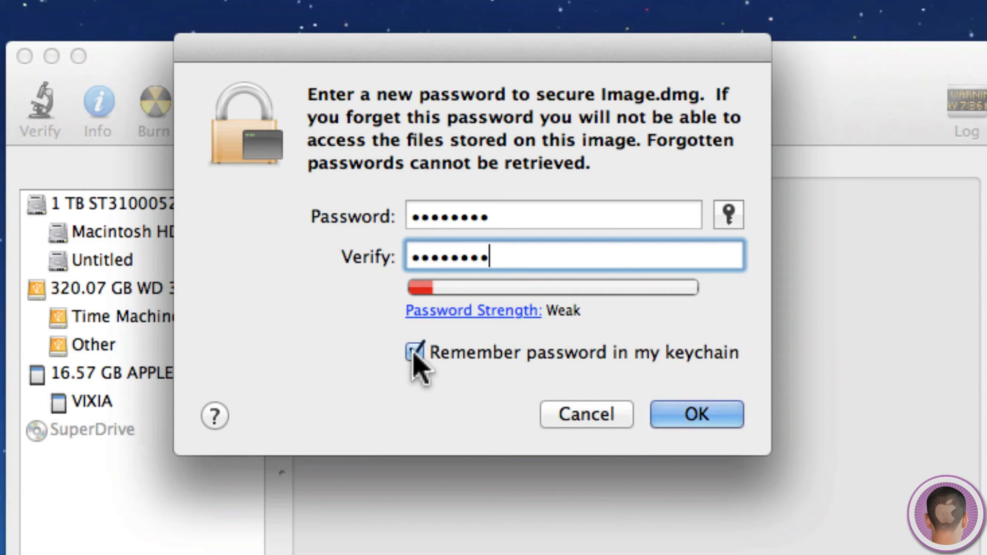
left_click(416, 351)
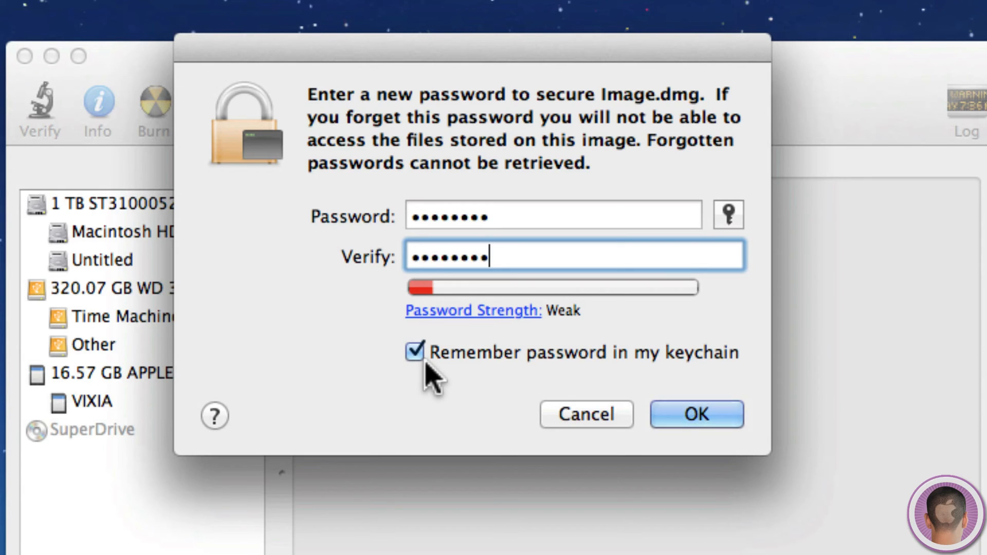
mouse_move(398, 347)
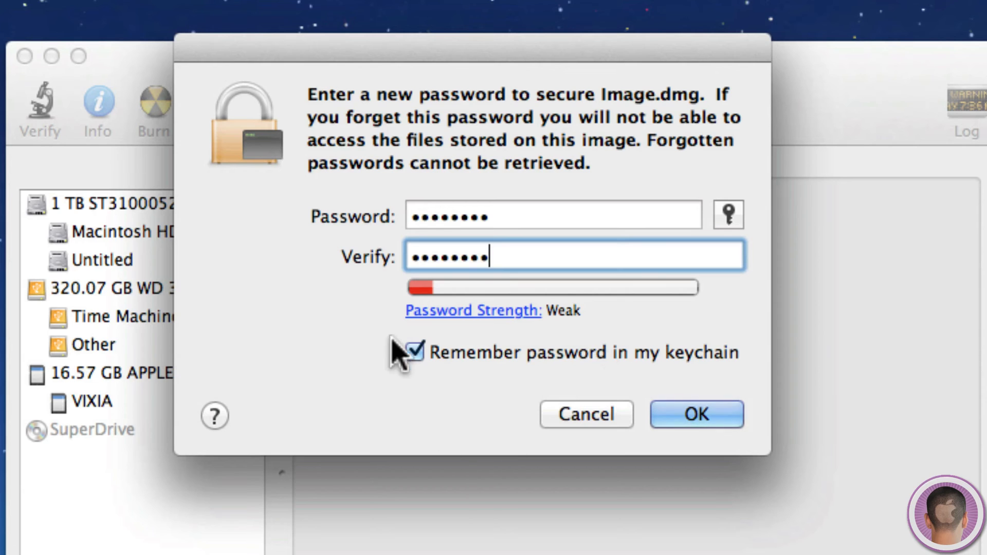
left_click(415, 351)
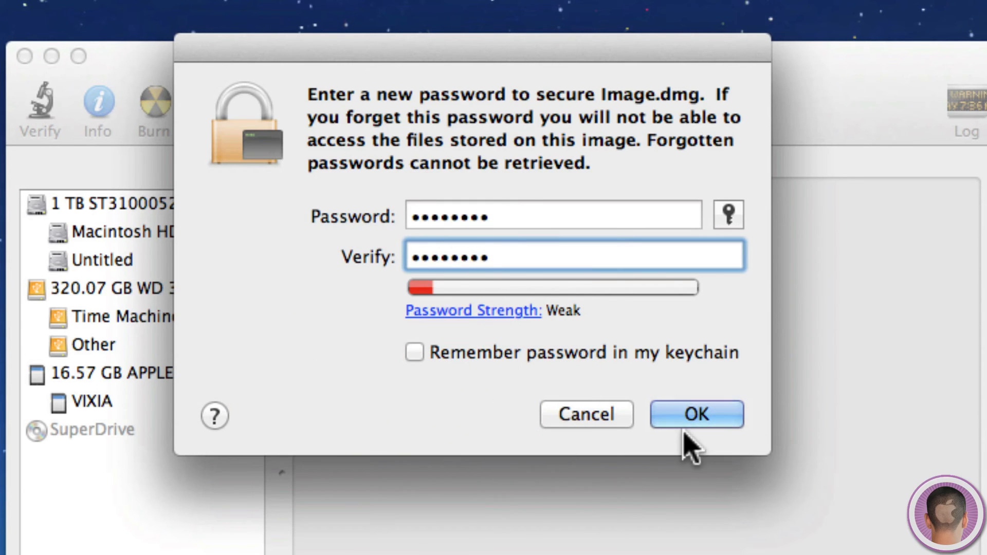
left_click(695, 414)
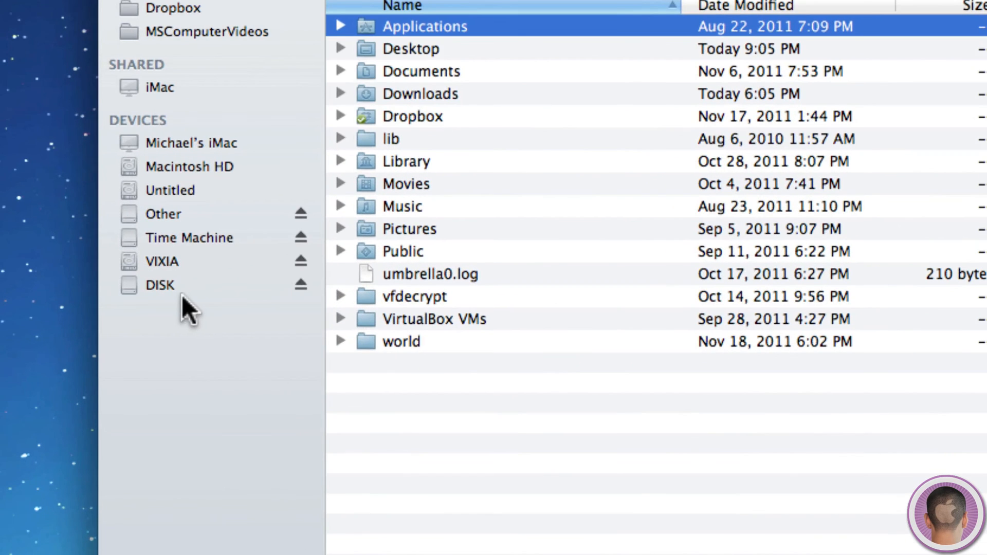
Step: Eject the DISK volume from the Finder sidebar, leaving Image.dmg on the desktop
left_click(160, 285)
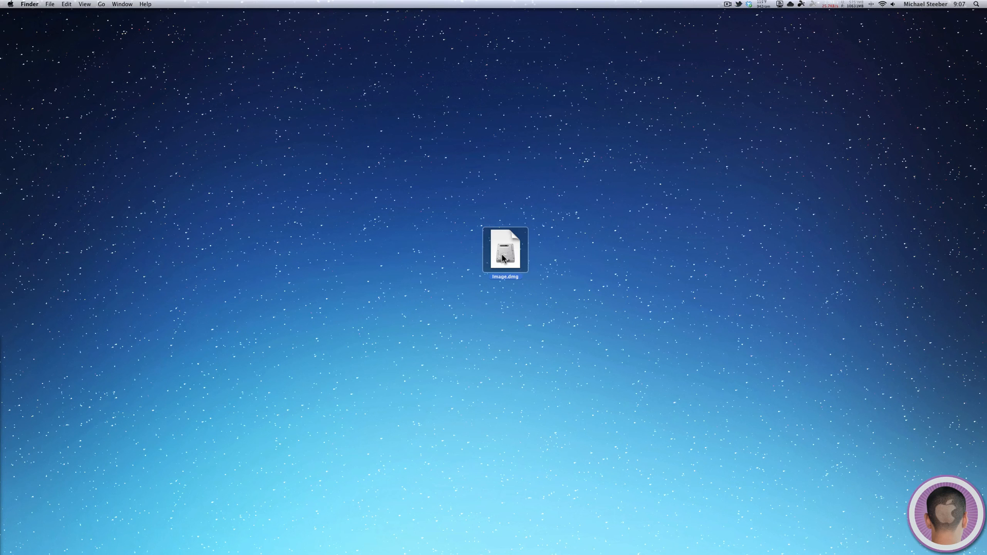
Step: Unlock Image.dmg with its password and show DISK holding the screenshot file
double_click(505, 250)
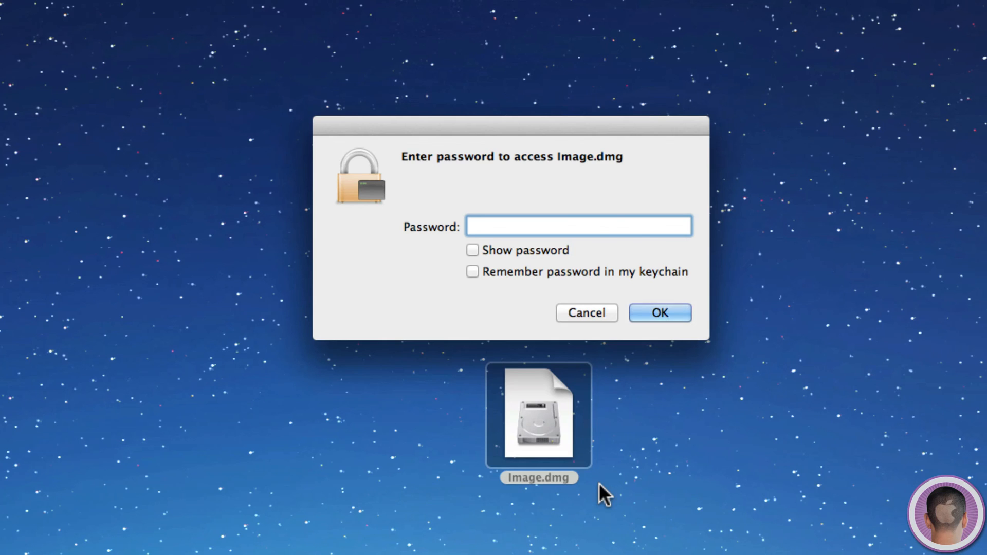
left_click(585, 312)
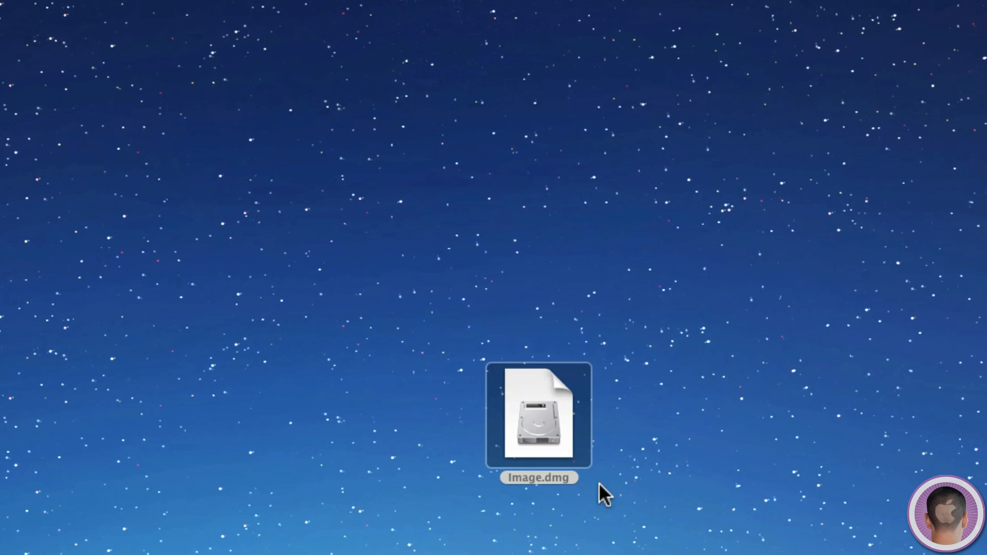
double_click(538, 414)
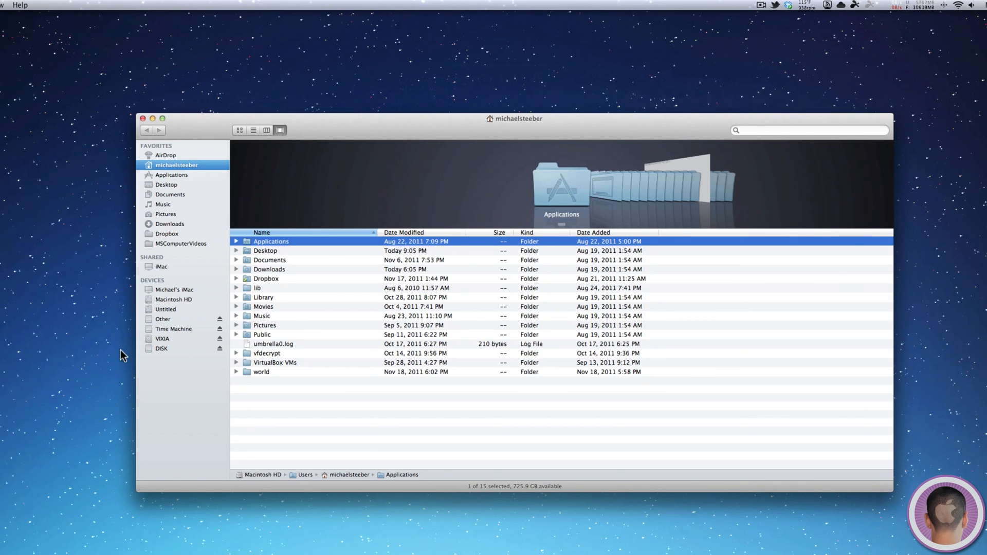
left_click(162, 348)
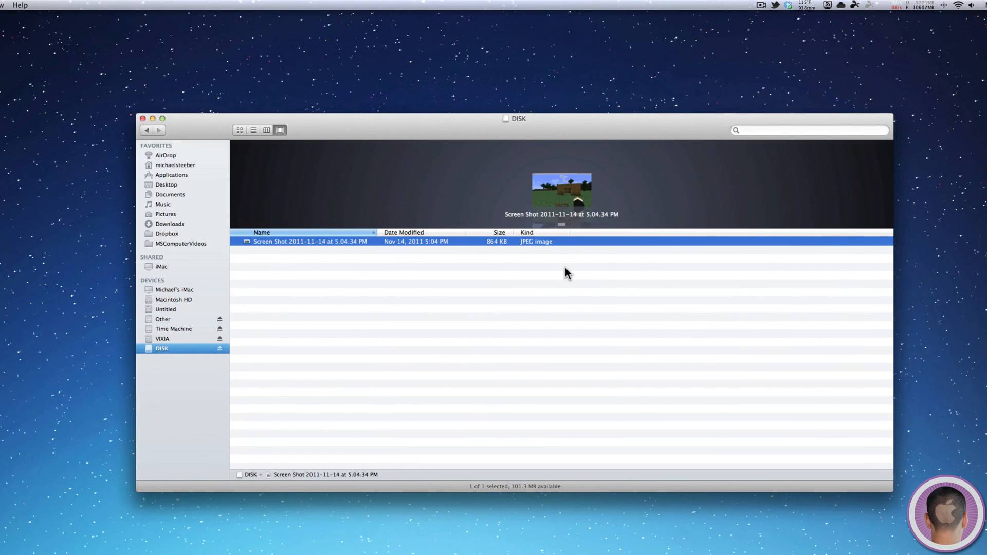
mouse_move(124, 92)
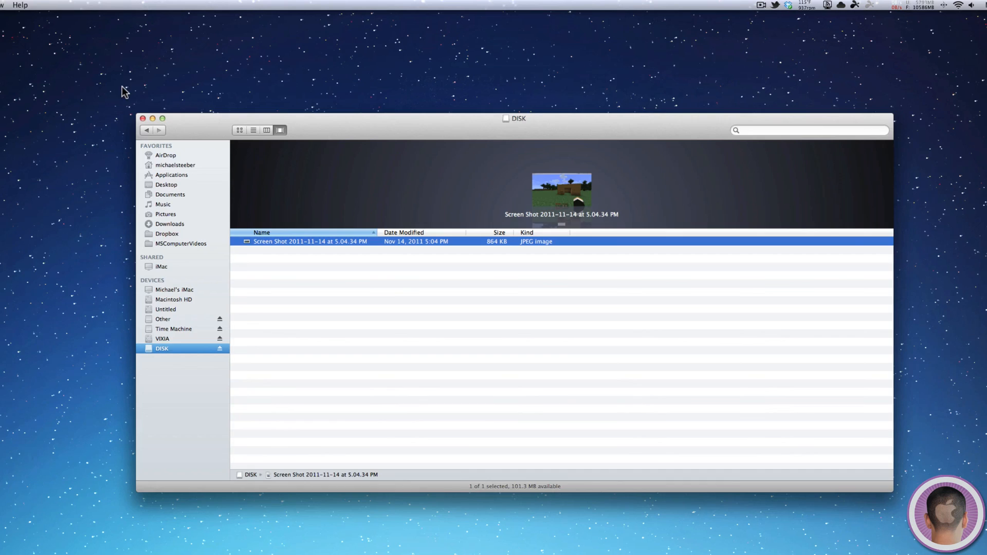